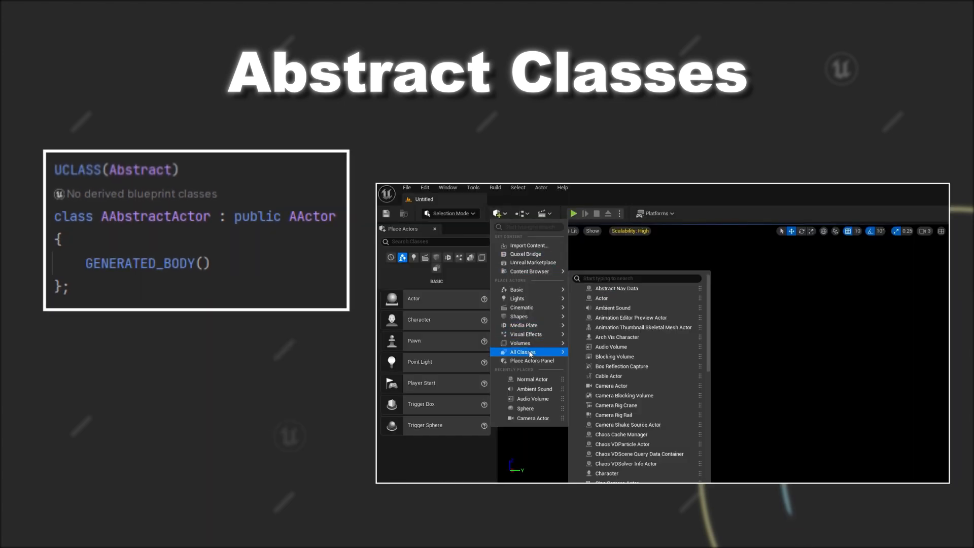
{"action": "type", "text": "ab"}
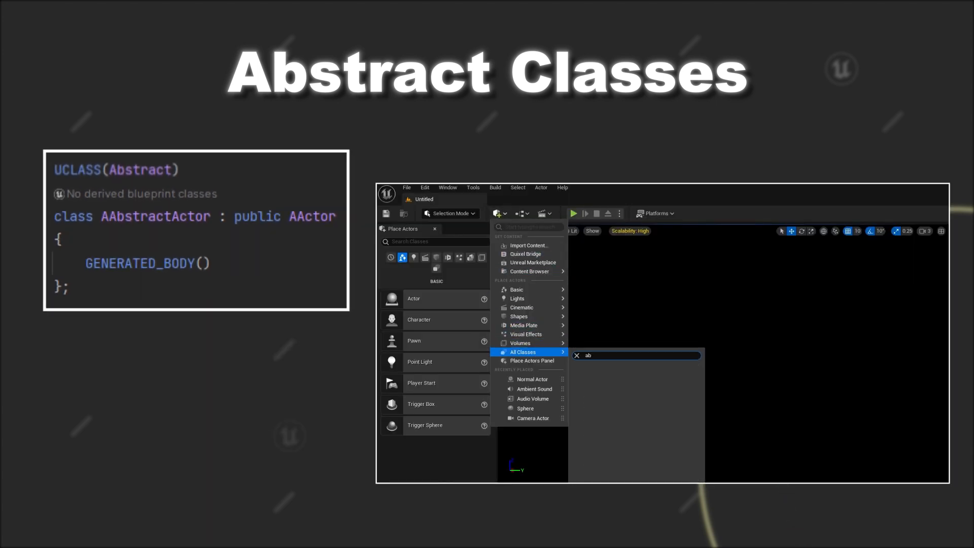
{"action": "type", "text": "abstractactor"}
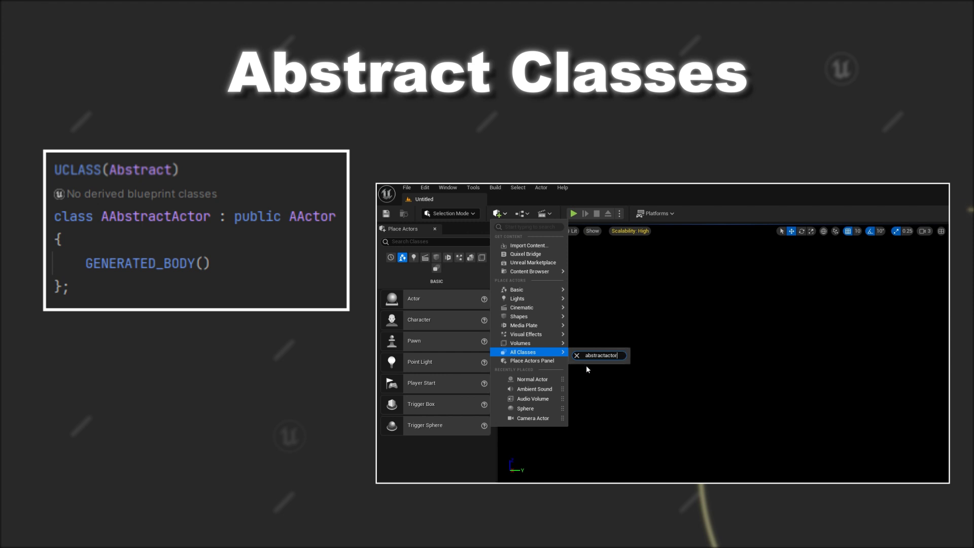